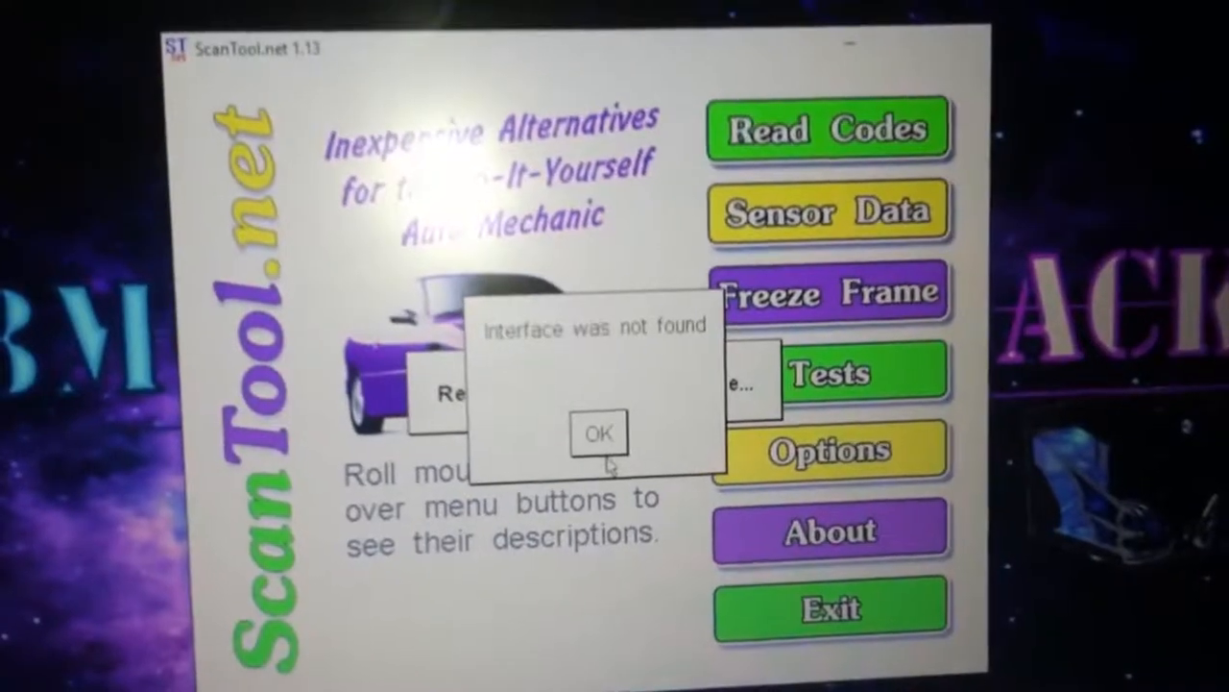
Step: Dismiss the 'Interface was not found' warning and open the Options settings
left_click(597, 433)
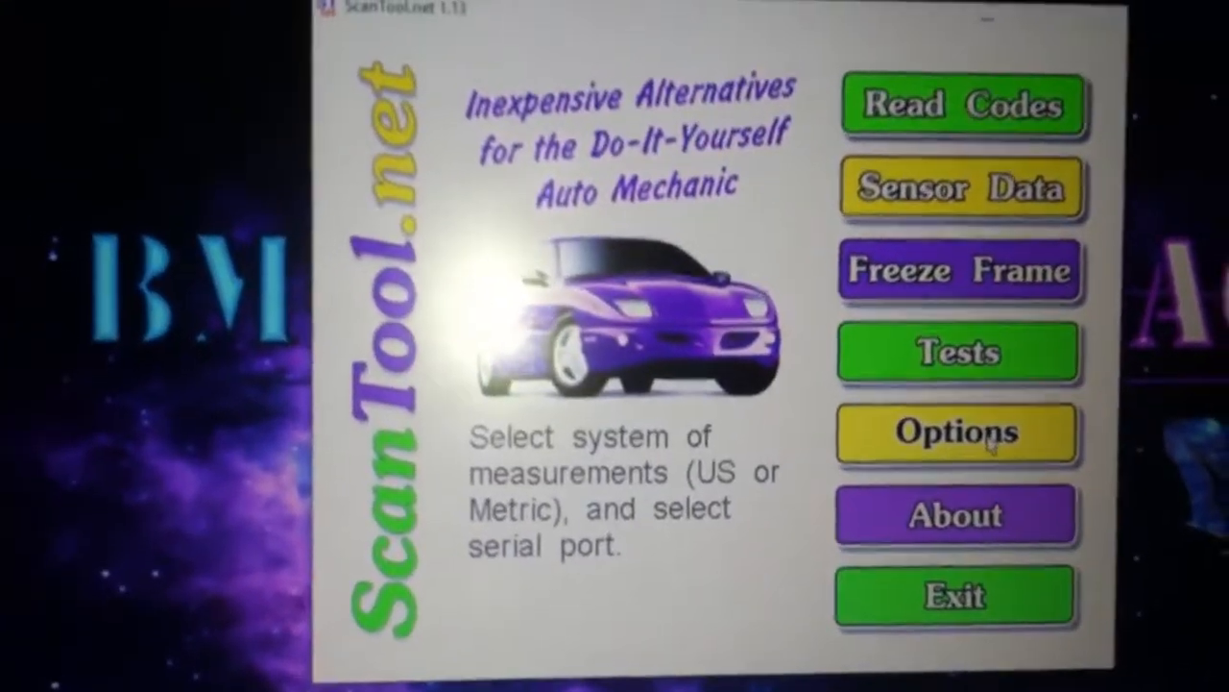
left_click(954, 433)
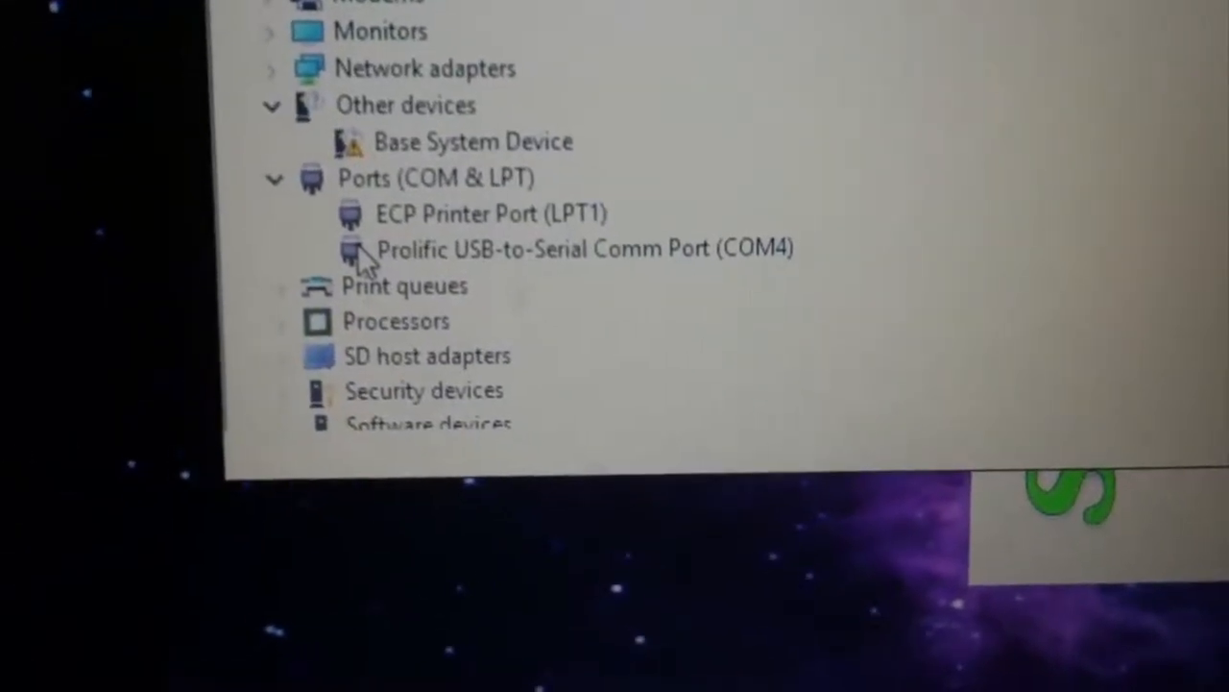
Step: Open the Prolific USB-to-Serial Comm Port (COM4) properties and review its Port Settings
right_click(583, 248)
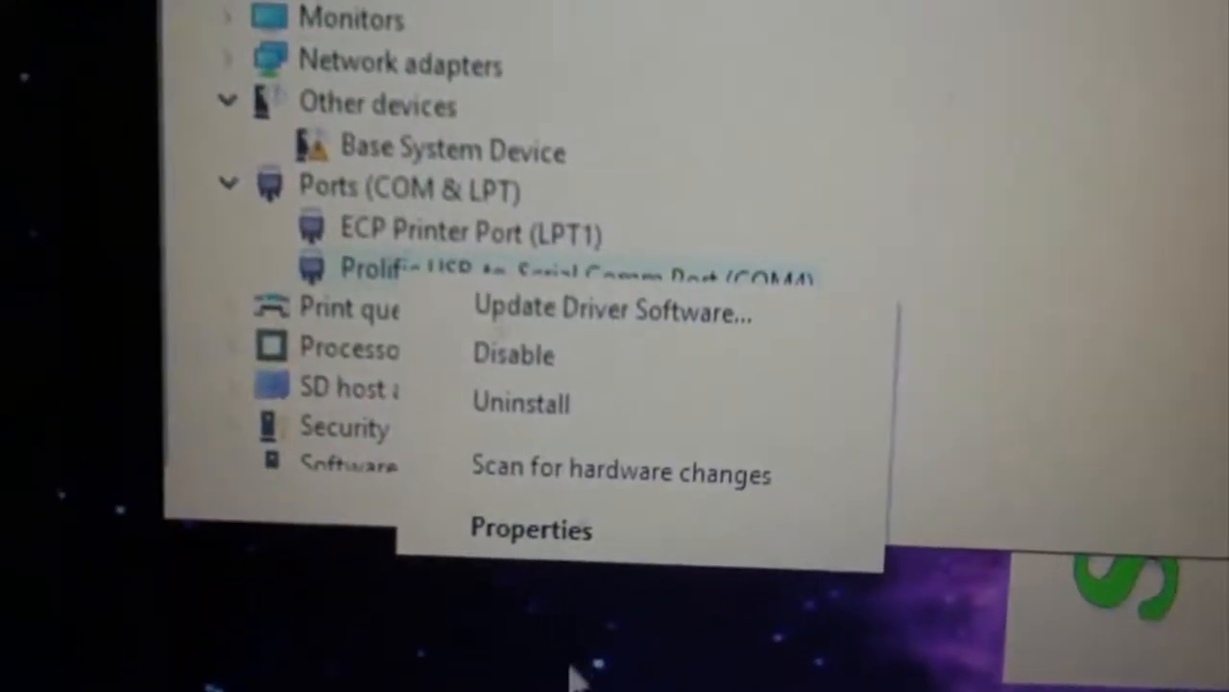
left_click(530, 528)
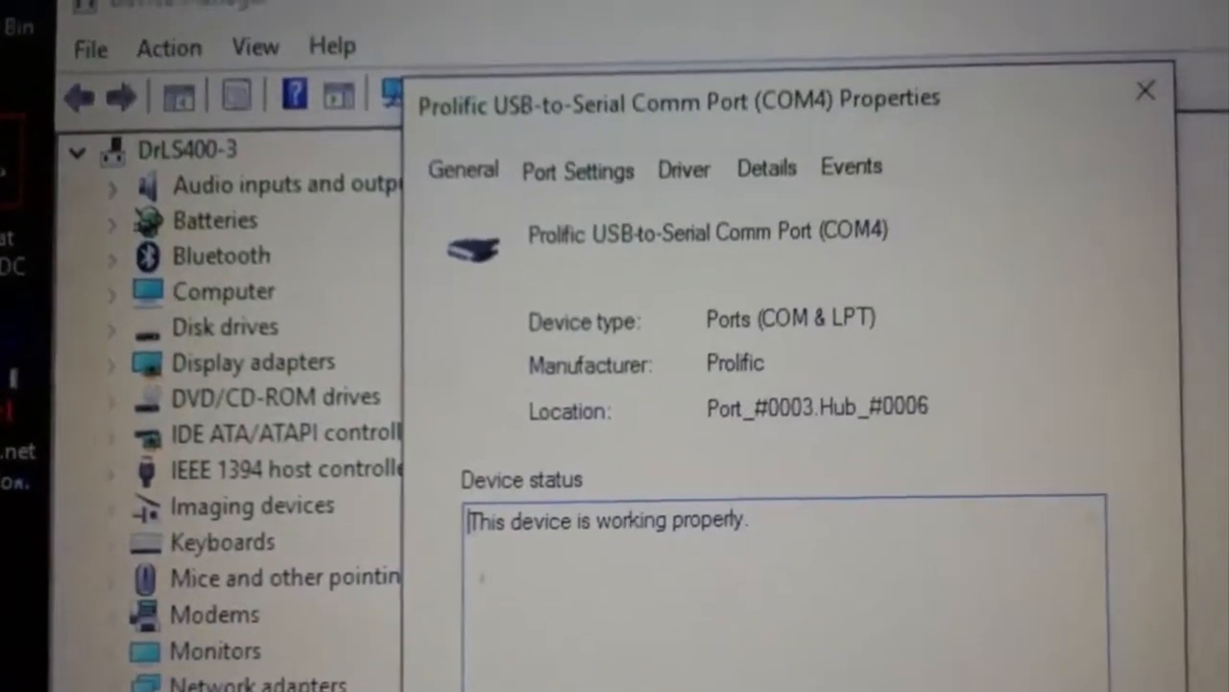
left_click(577, 171)
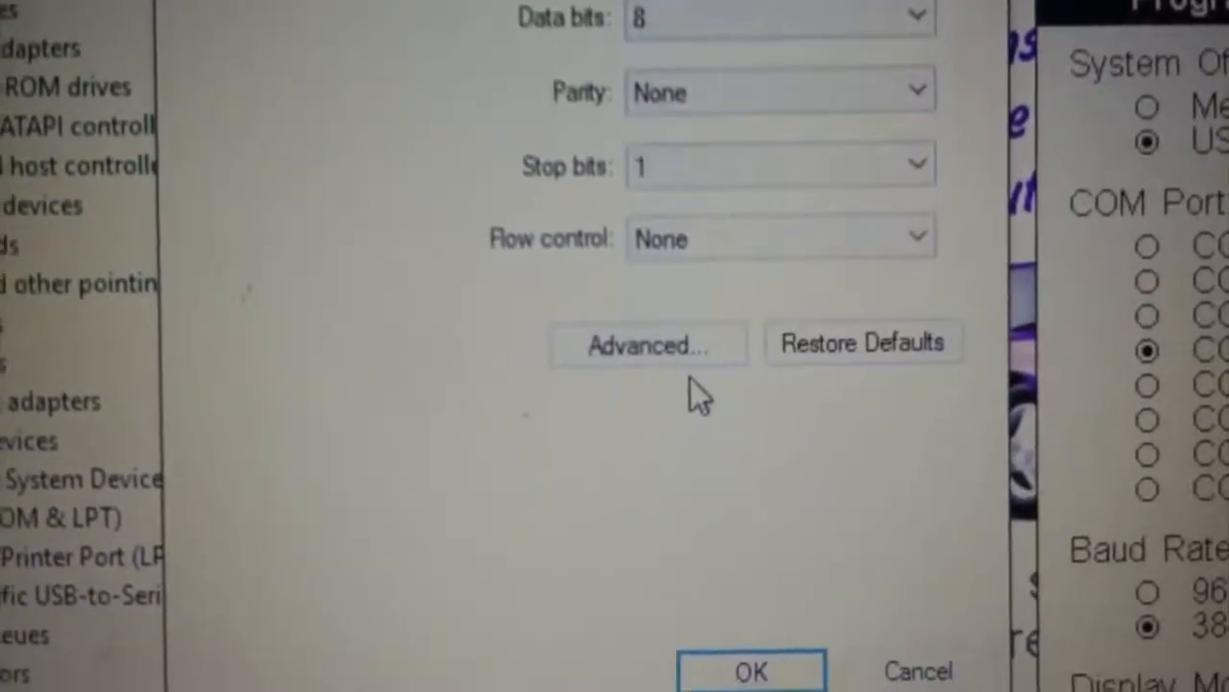
left_click(751, 670)
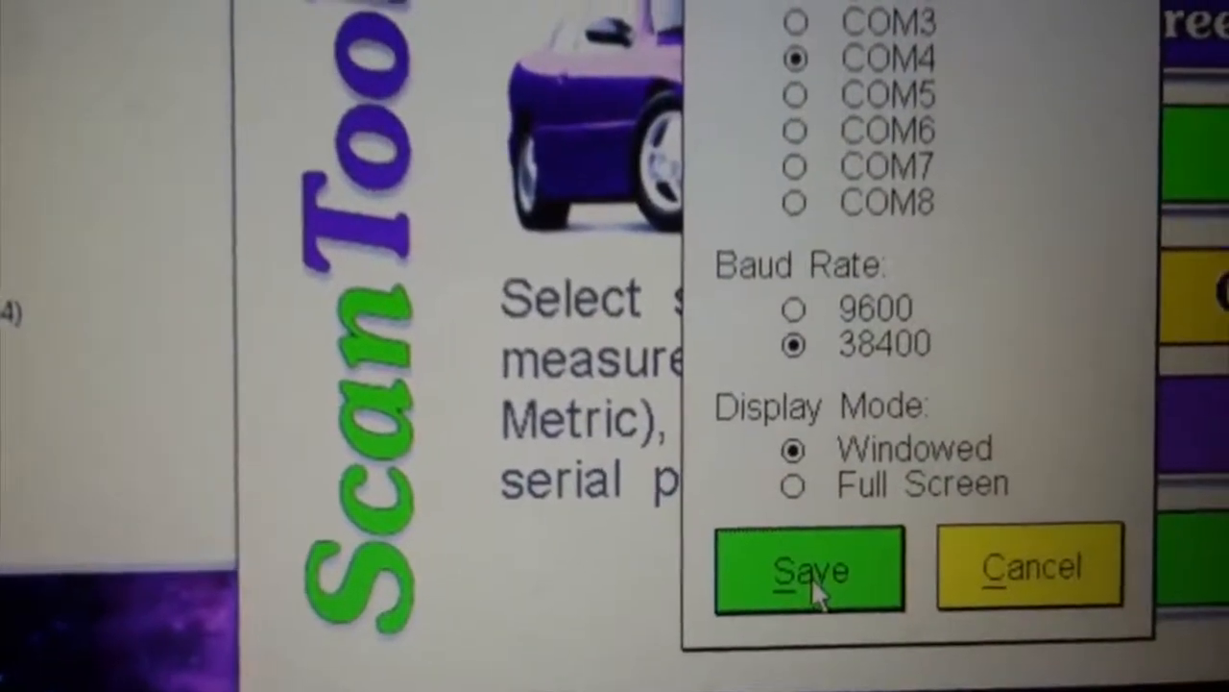
Step: Save COM4 at 38400 baud, accept the baud-rate warning, and start exiting
left_click(810, 567)
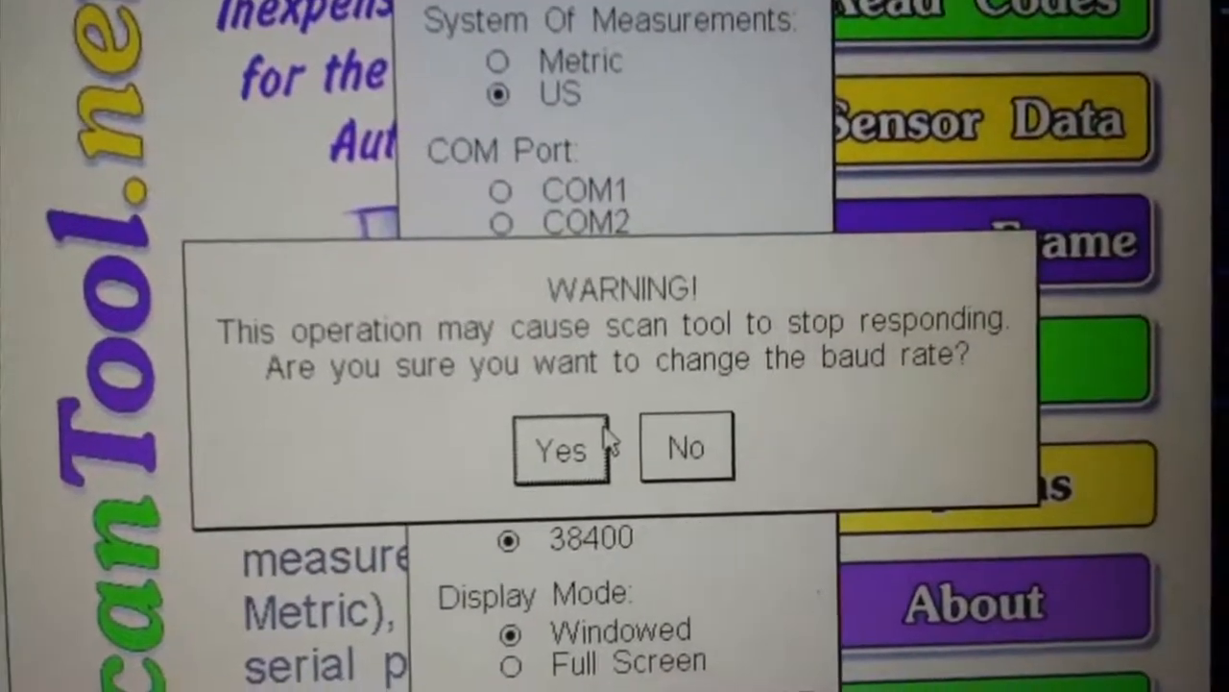
left_click(560, 448)
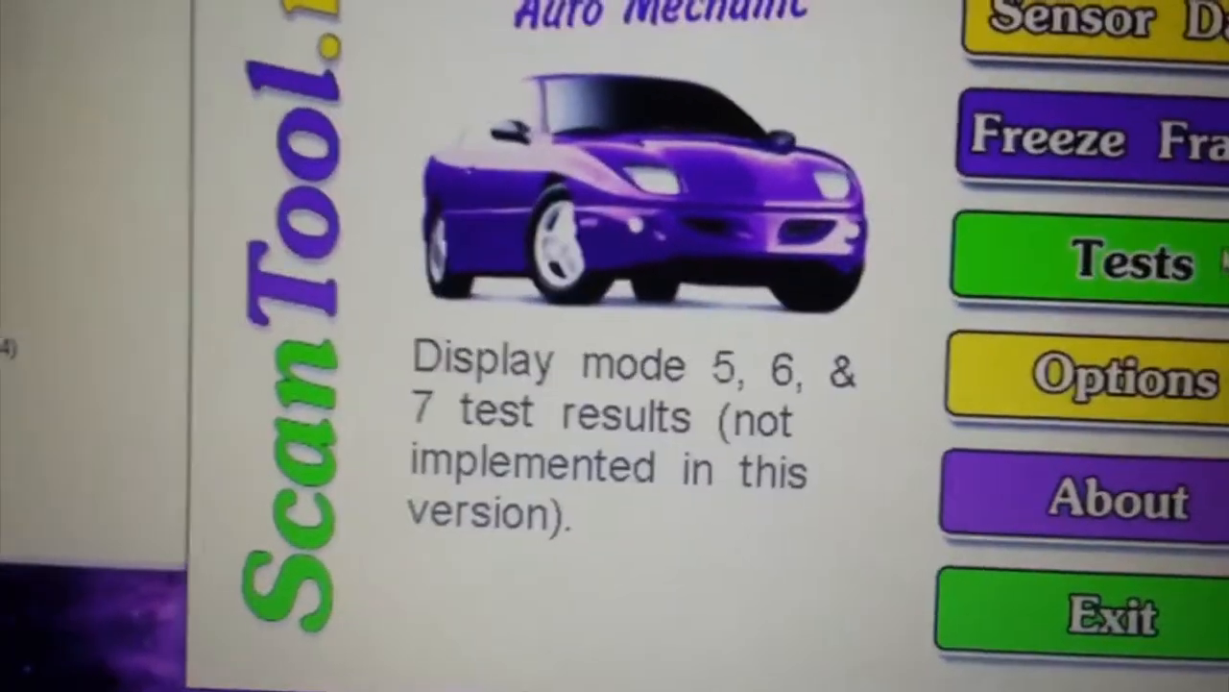
left_click(1104, 614)
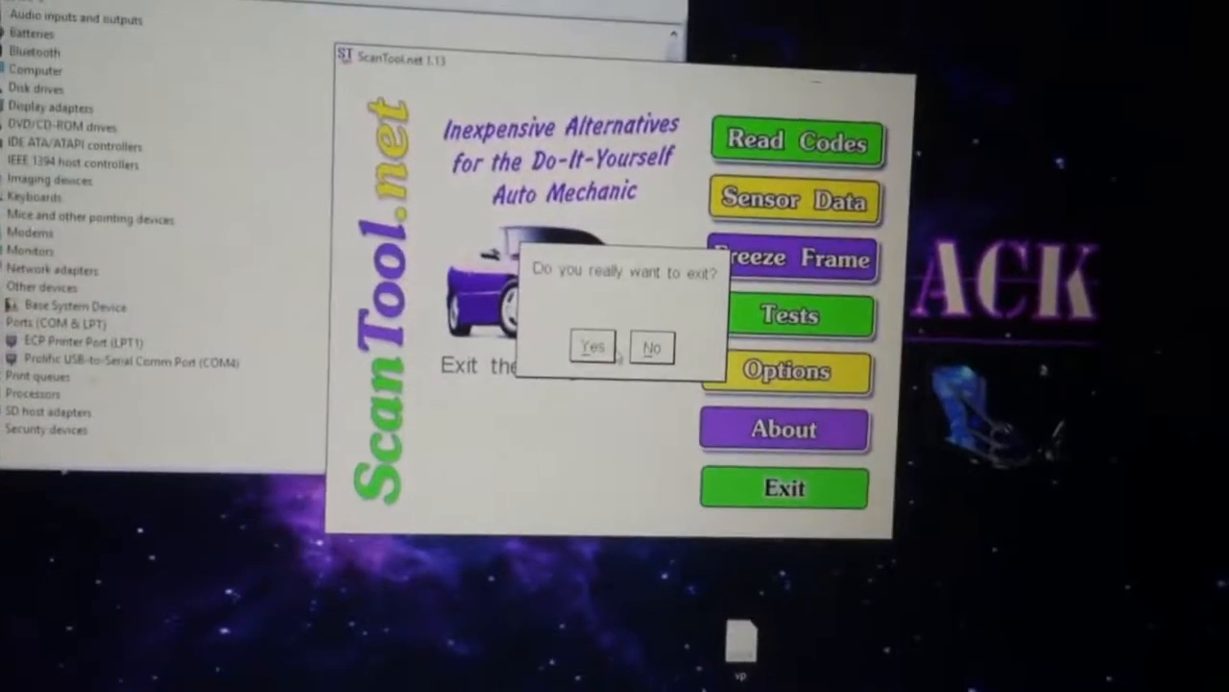
Step: Confirm exit, relaunch ScanTool.net, and dismiss the 'Protocol could not be detected' warning
left_click(592, 347)
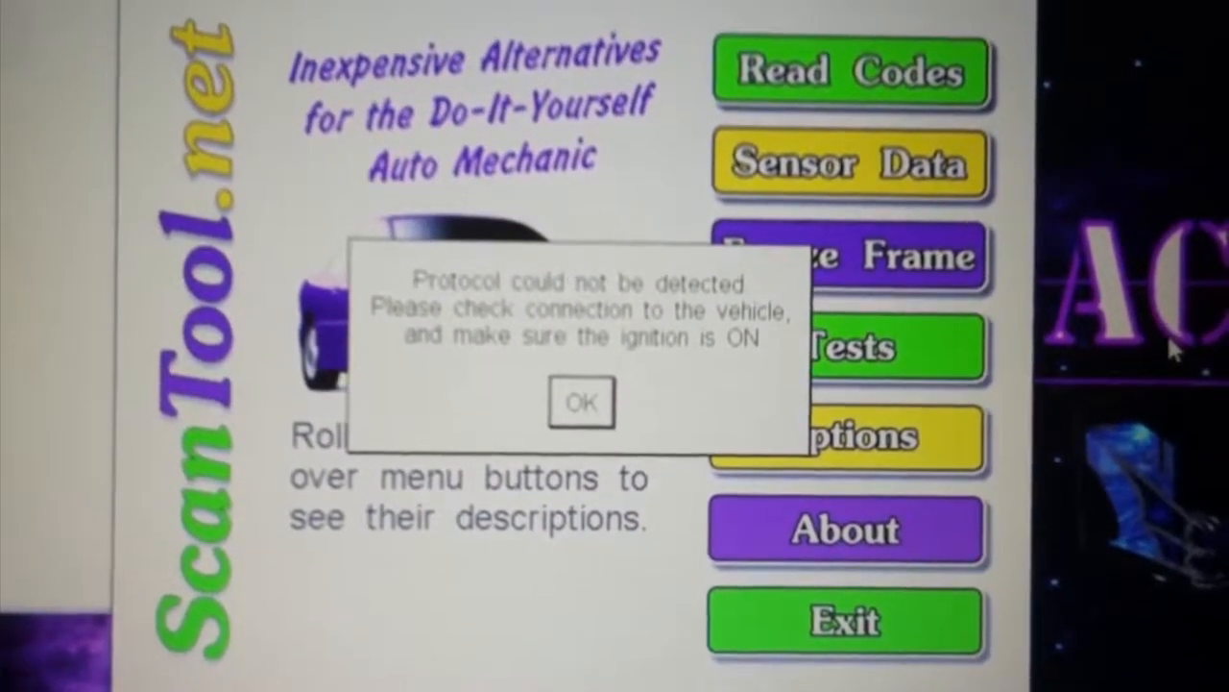
left_click(580, 402)
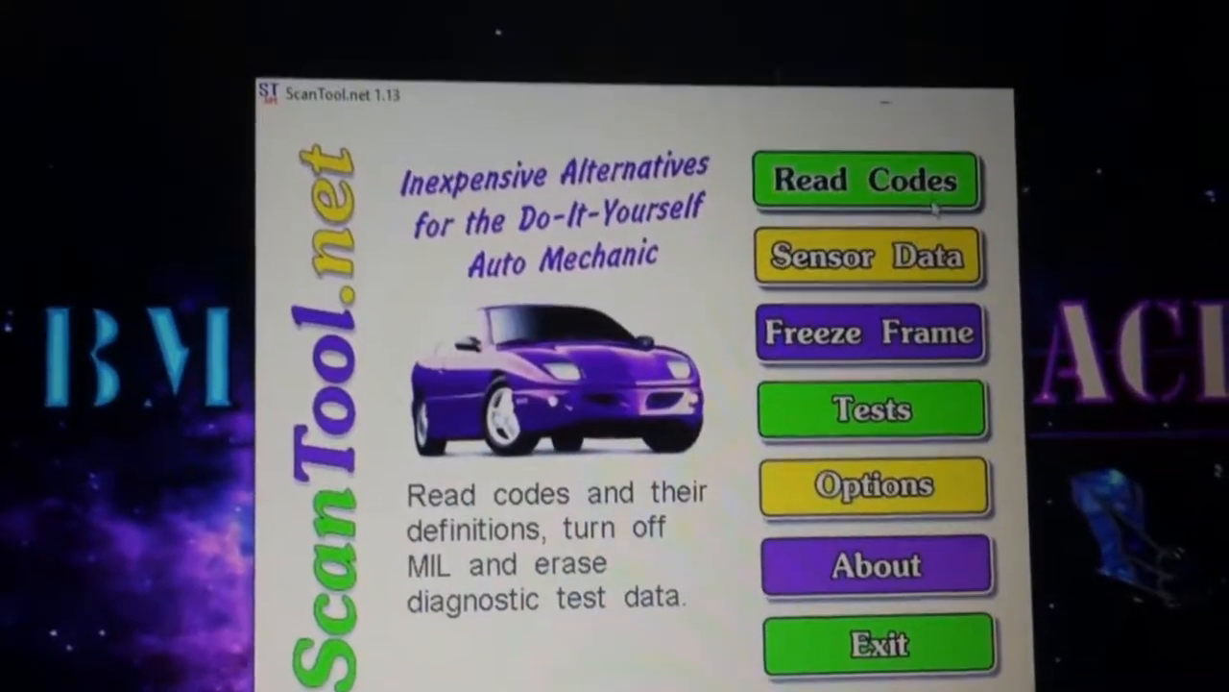
left_click(864, 181)
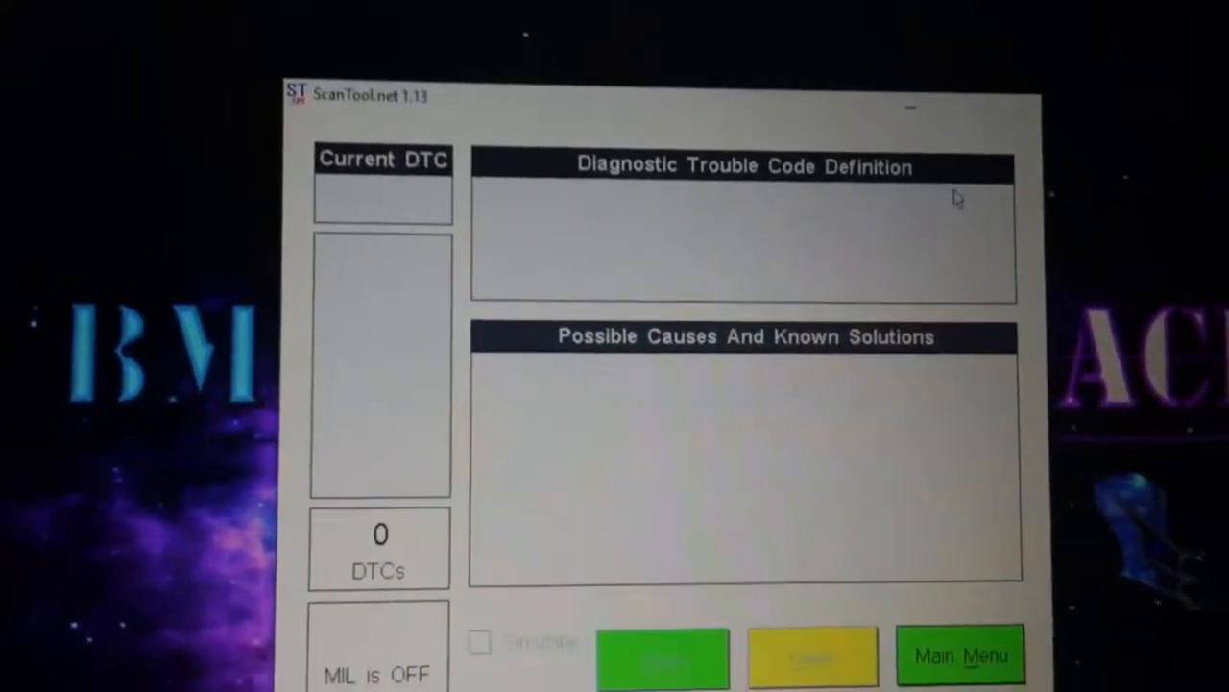
left_click(663, 657)
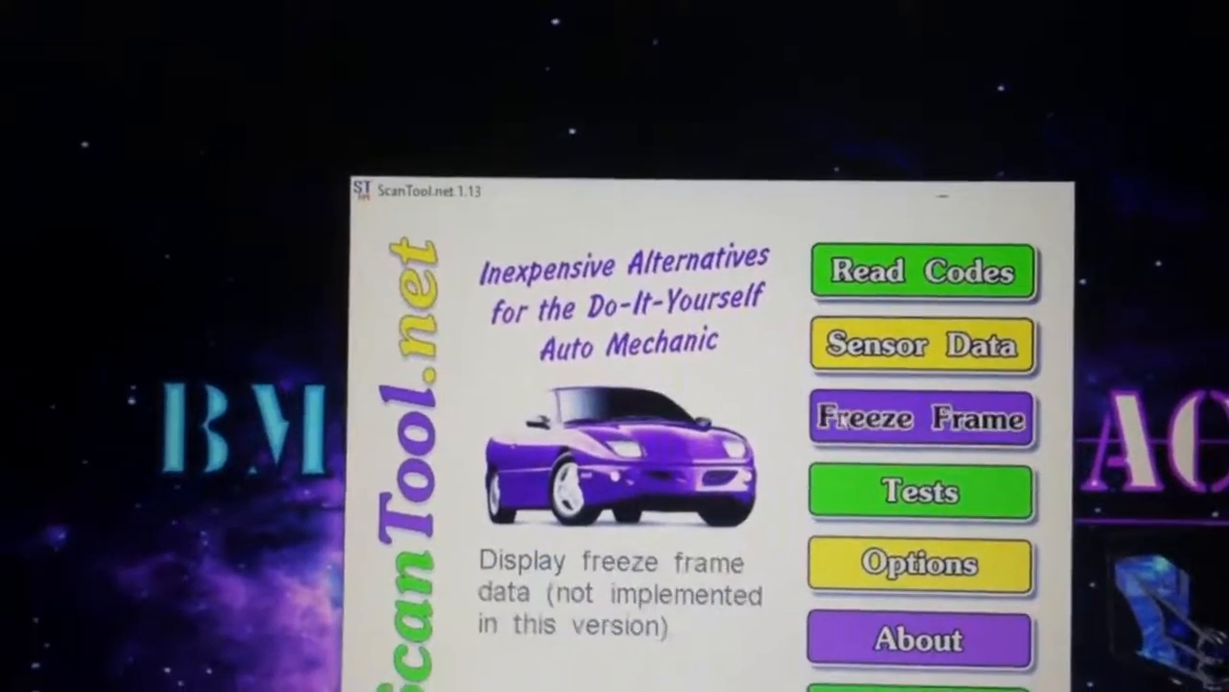
Step: Read the trouble codes P0171, P0174, P0313 and P2096 with the MIL on
left_click(918, 344)
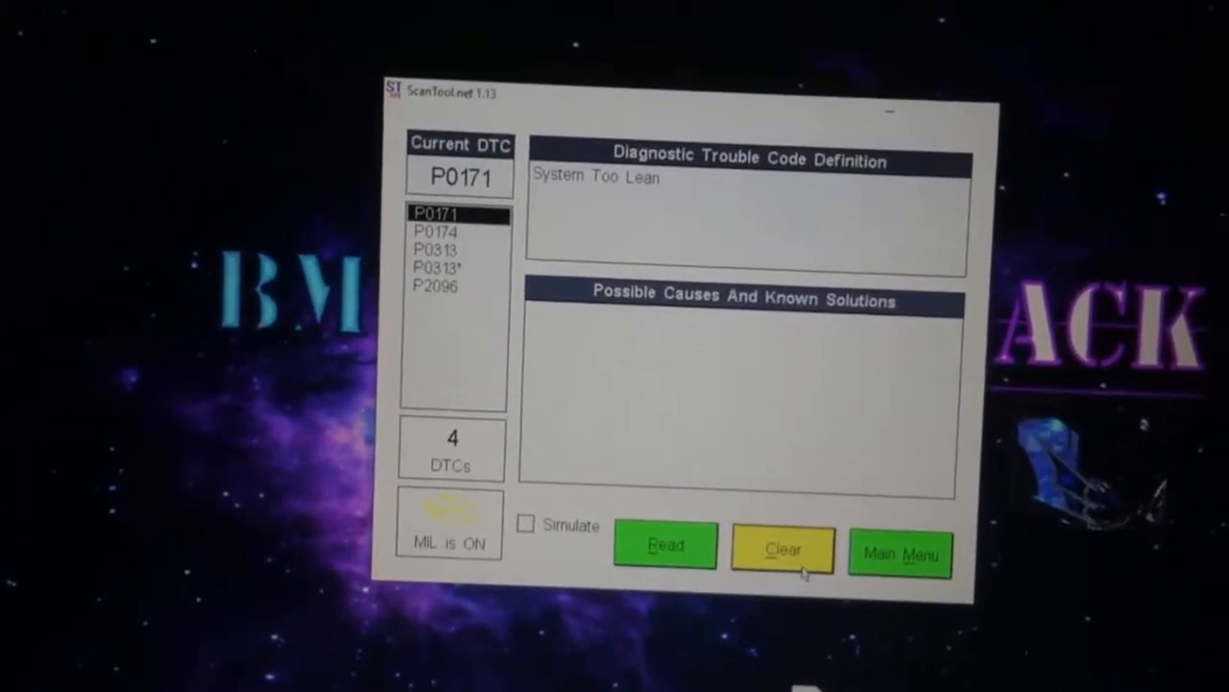
Step: Bring up the warning that clearing codes resets the MIL and emission diagnostic data
left_click(782, 546)
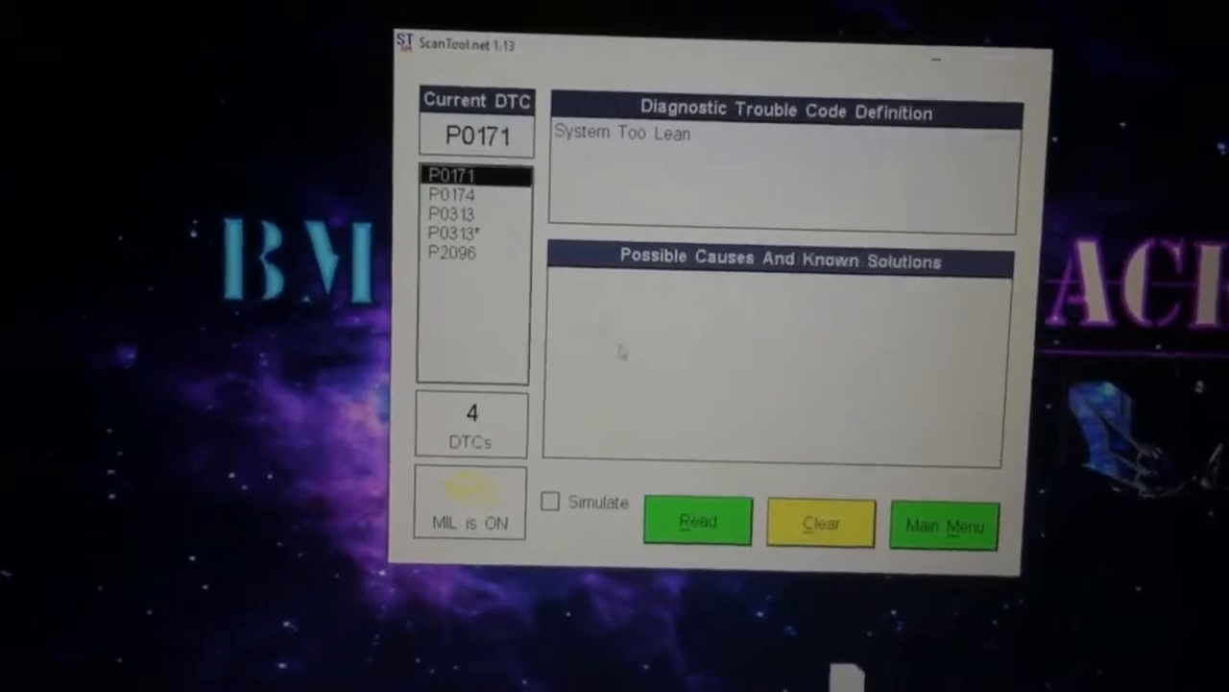
left_click(819, 523)
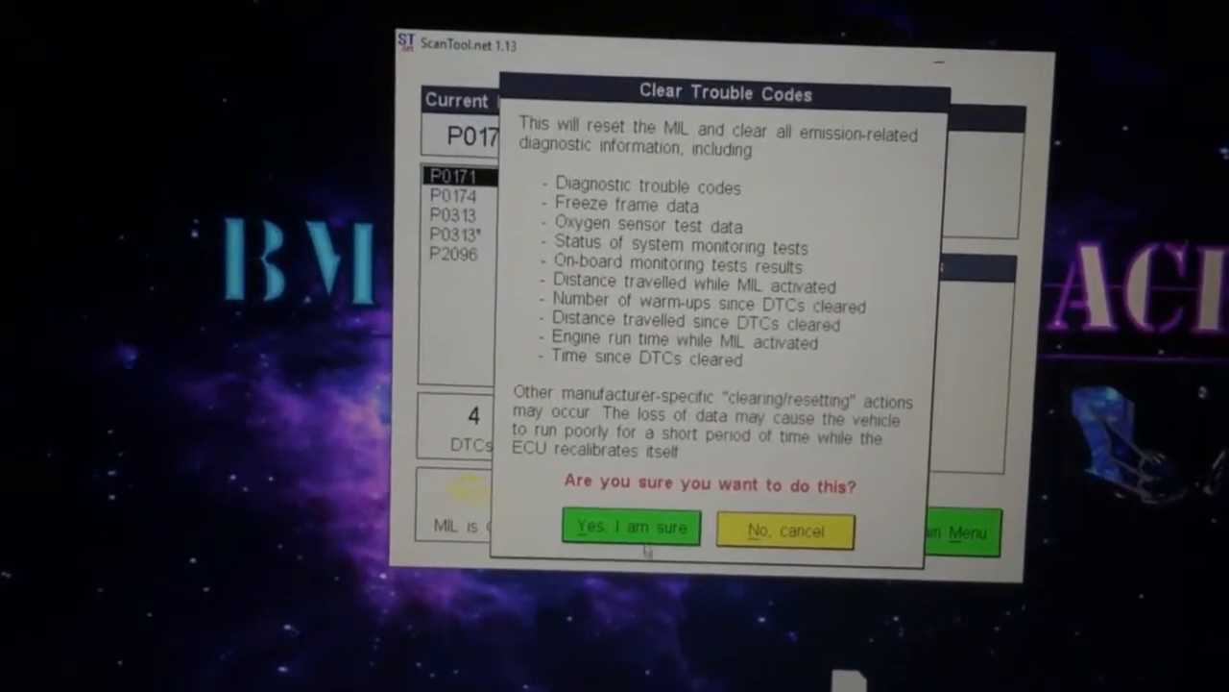
Step: Confirm 'Yes, I am sure', then re-read codes from the main menu showing 0 DTCs
left_click(629, 527)
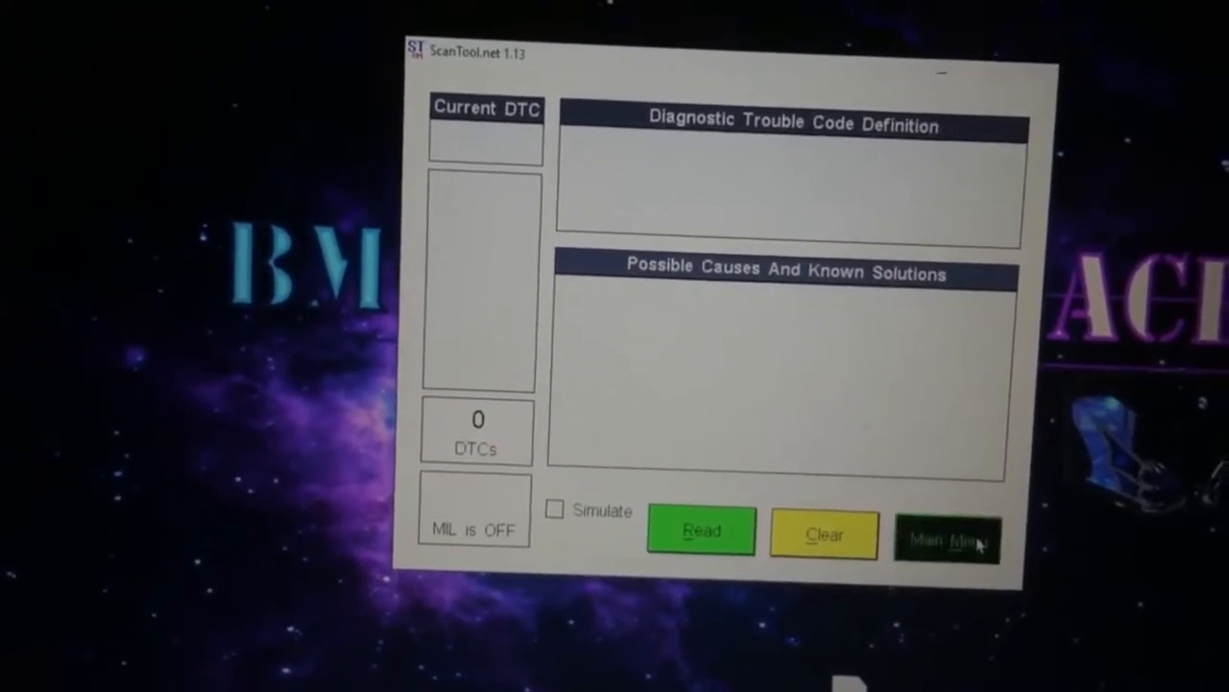
left_click(946, 536)
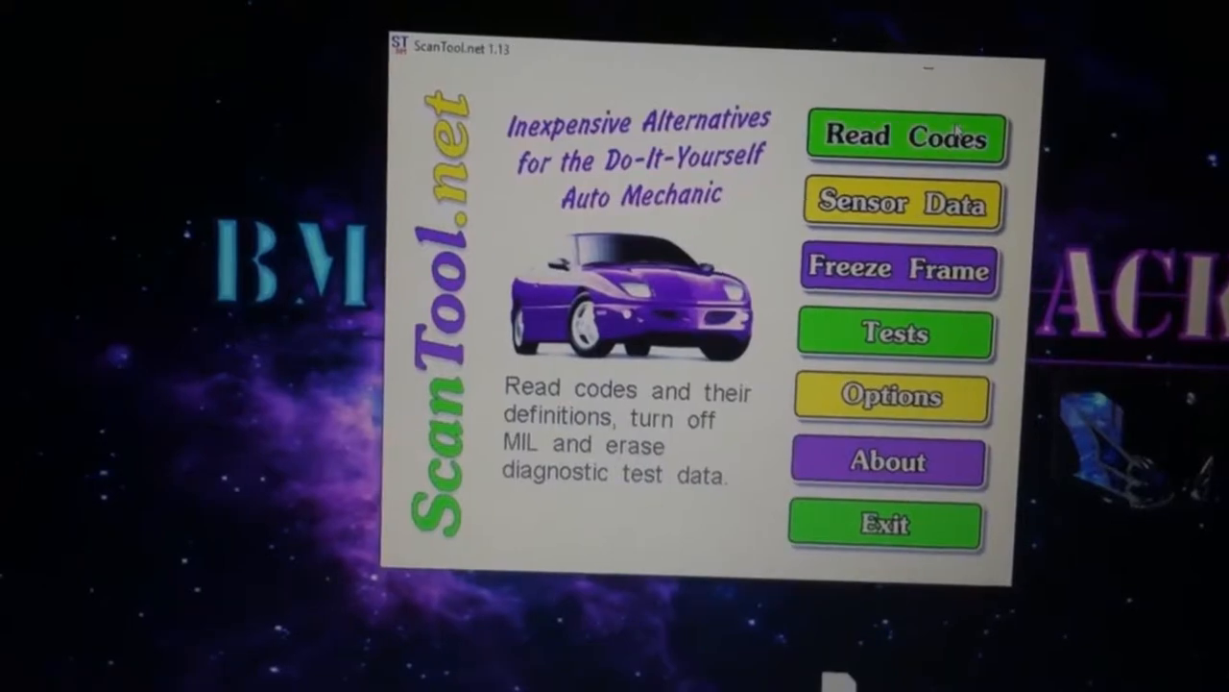
left_click(901, 137)
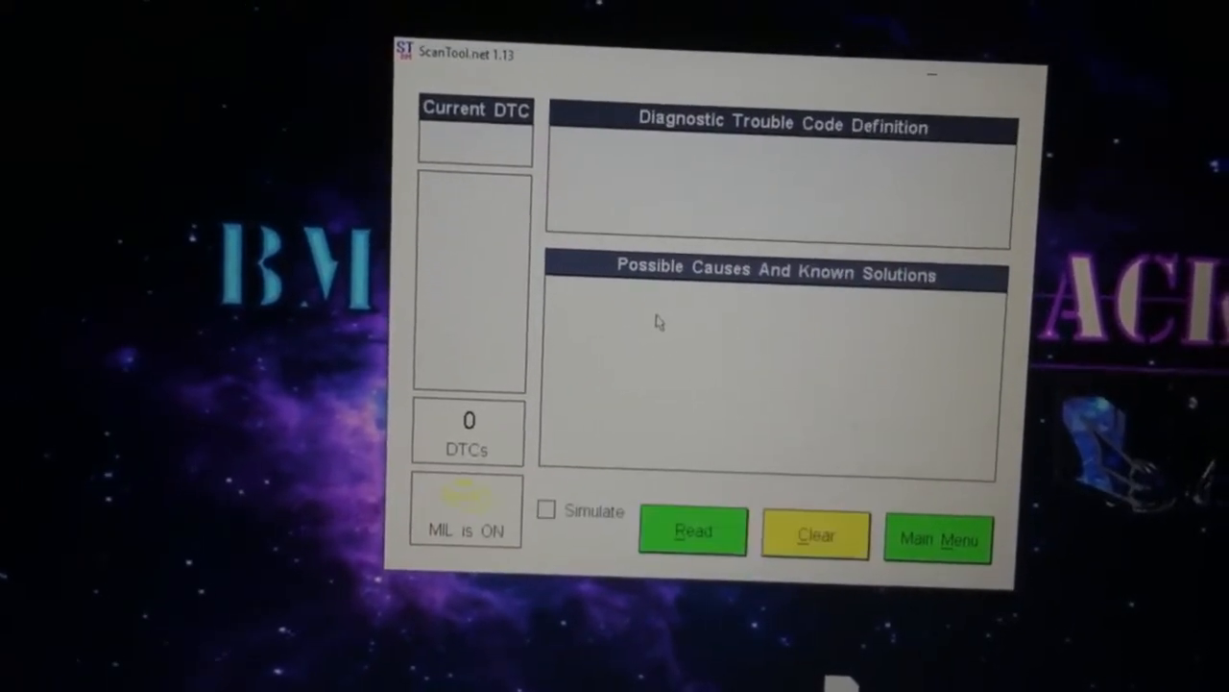